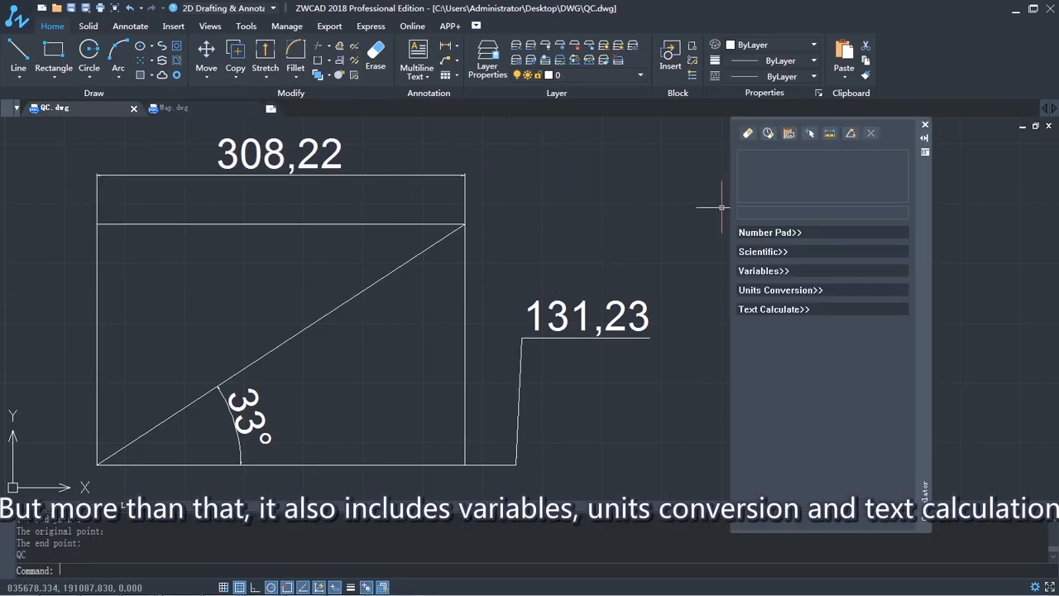
# - Evaluate 17/2 as 8.5 on the number pad and capture a picked point's coordinates
pyautogui.click(770, 231)
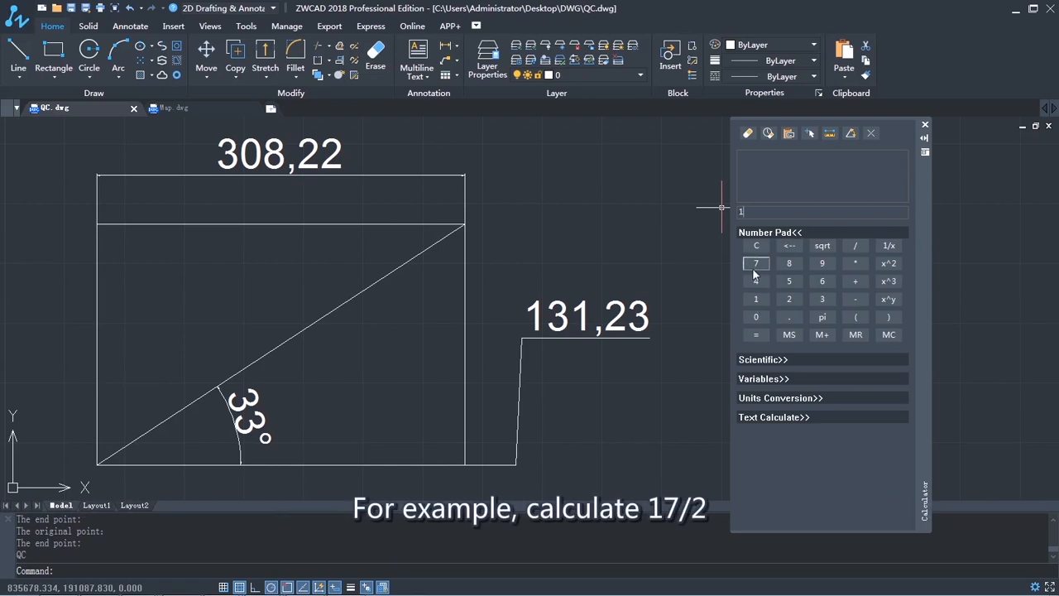
pyautogui.click(754, 334)
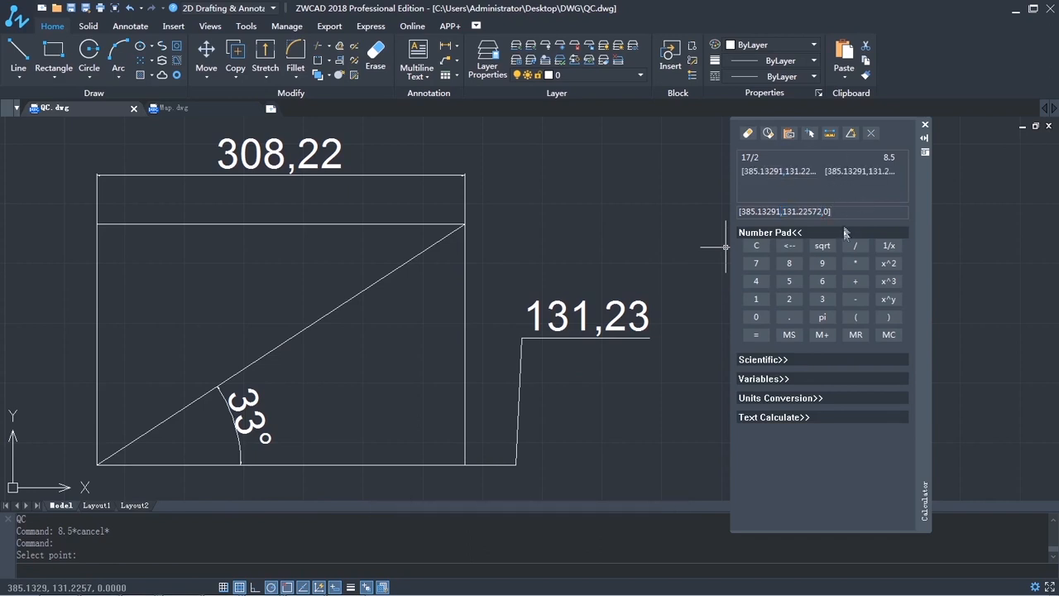
pyautogui.click(828, 212)
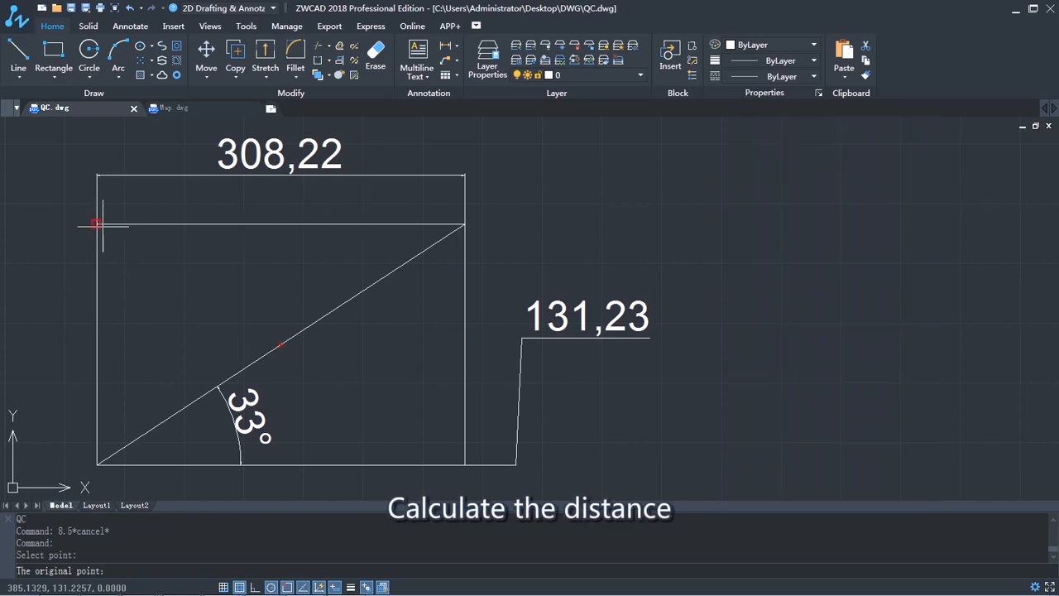
# - Measure the two-point distance 308.22288 and the slanted line's angle 33.190117
pyautogui.click(494, 238)
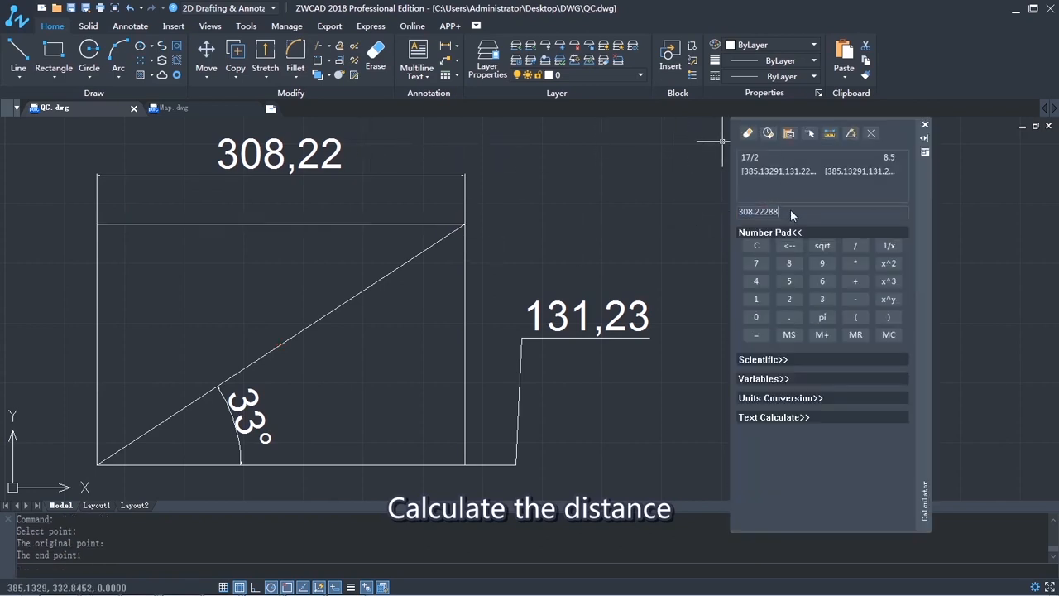
pyautogui.click(809, 132)
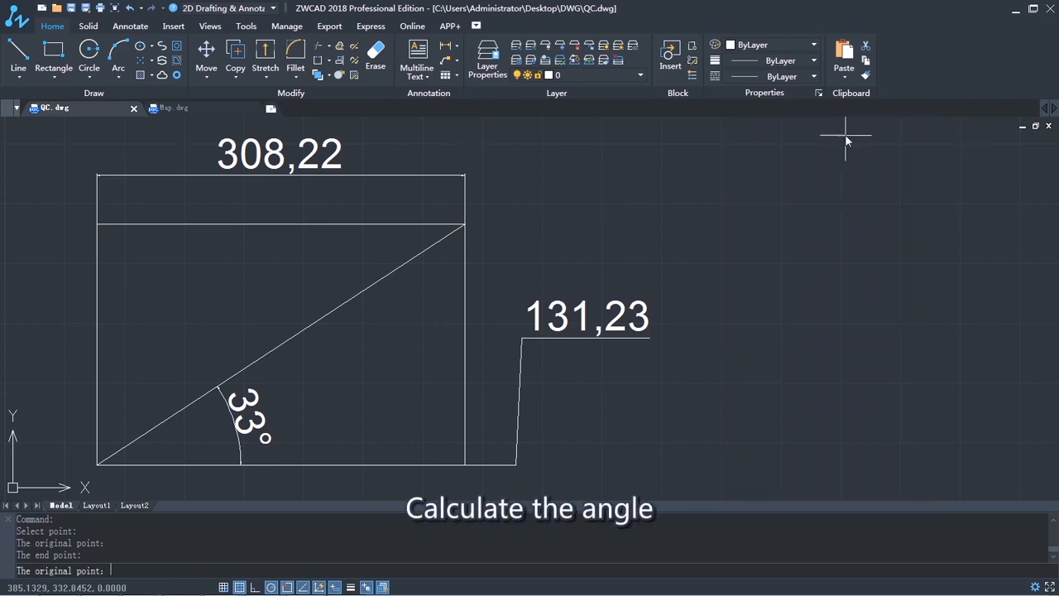
pyautogui.click(464, 226)
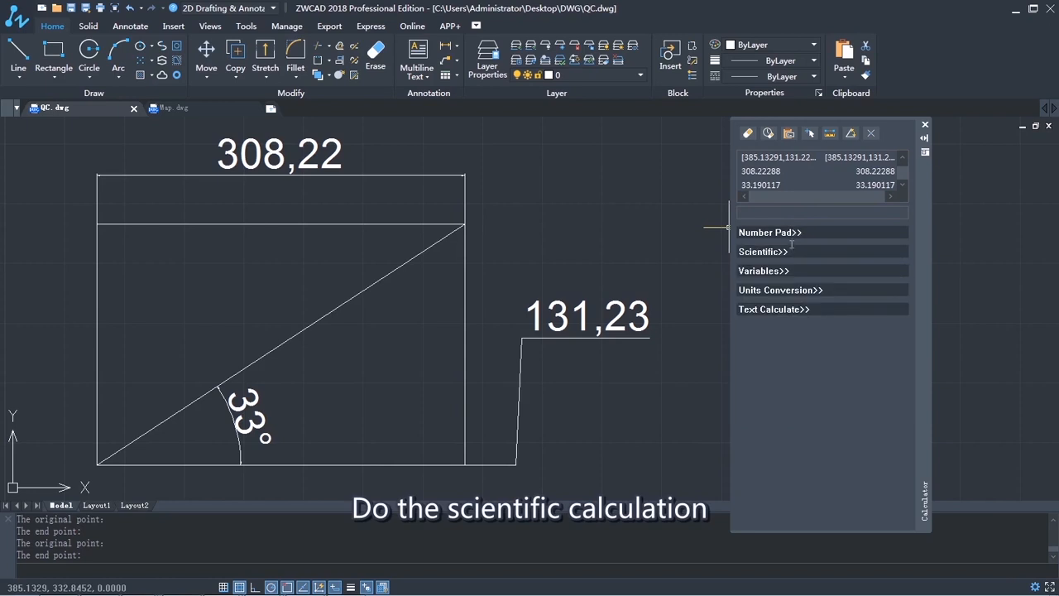
# - Evaluate sin(30) as 0.5 with the scientific functions
pyautogui.click(761, 252)
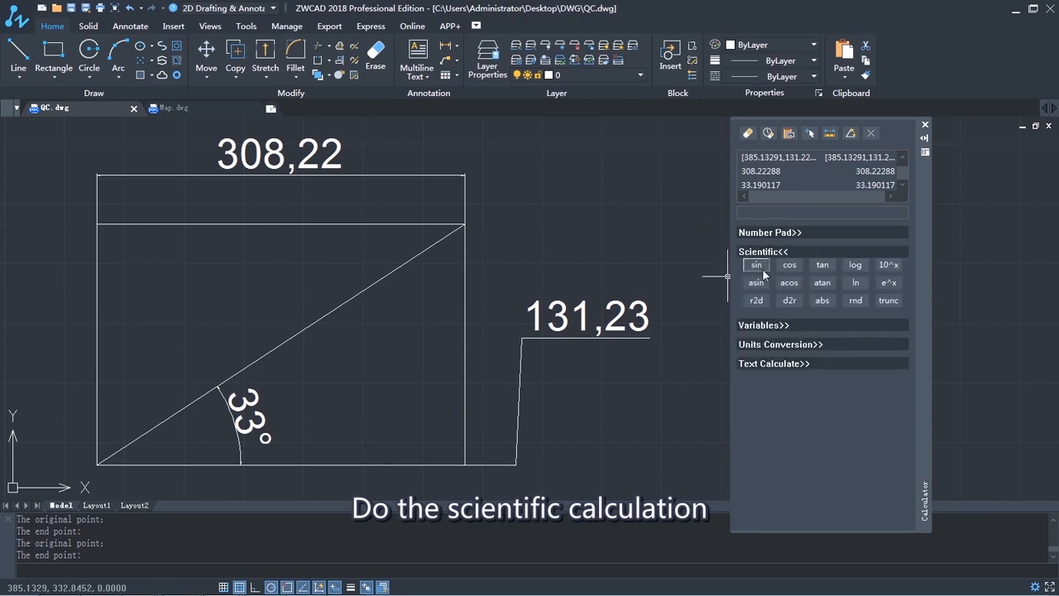
pyautogui.click(754, 265)
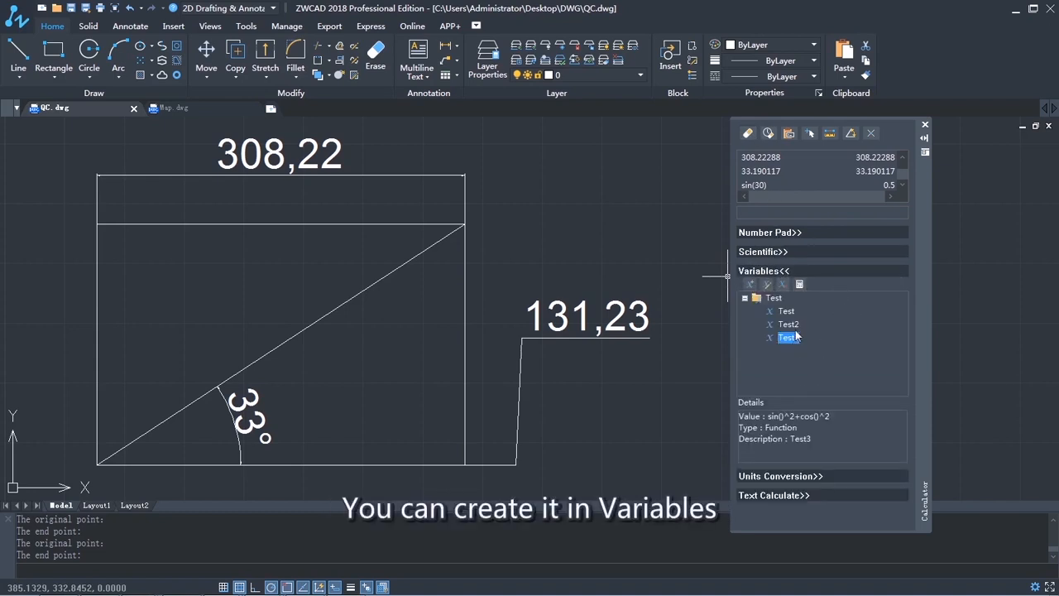
# - Apply the Test and Test2 variables to get sin(30)^2 = 0.25 and cos(30)^2 = 0.75
pyautogui.click(788, 323)
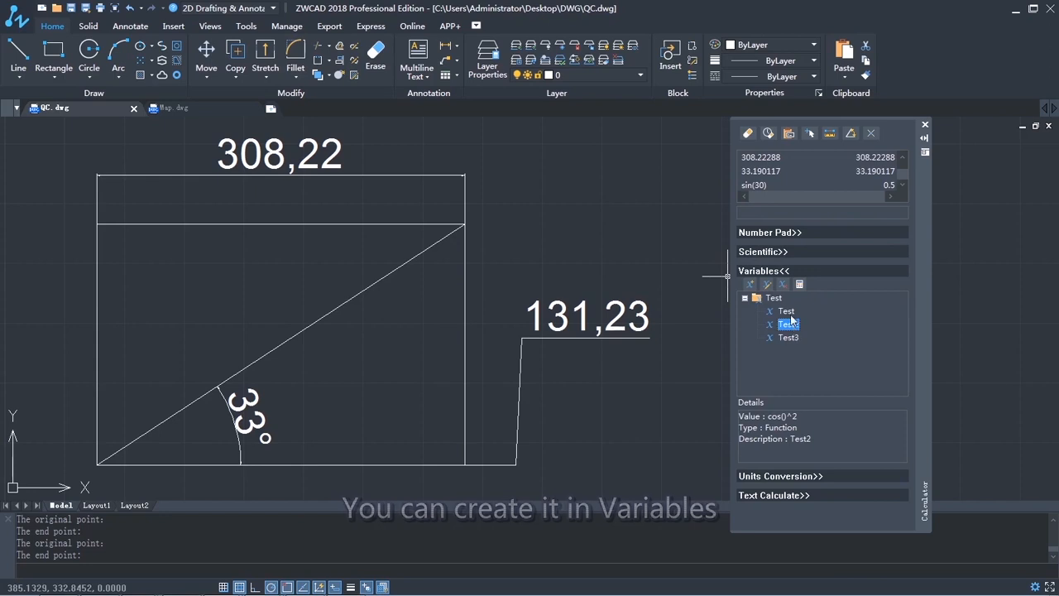
pyautogui.click(784, 311)
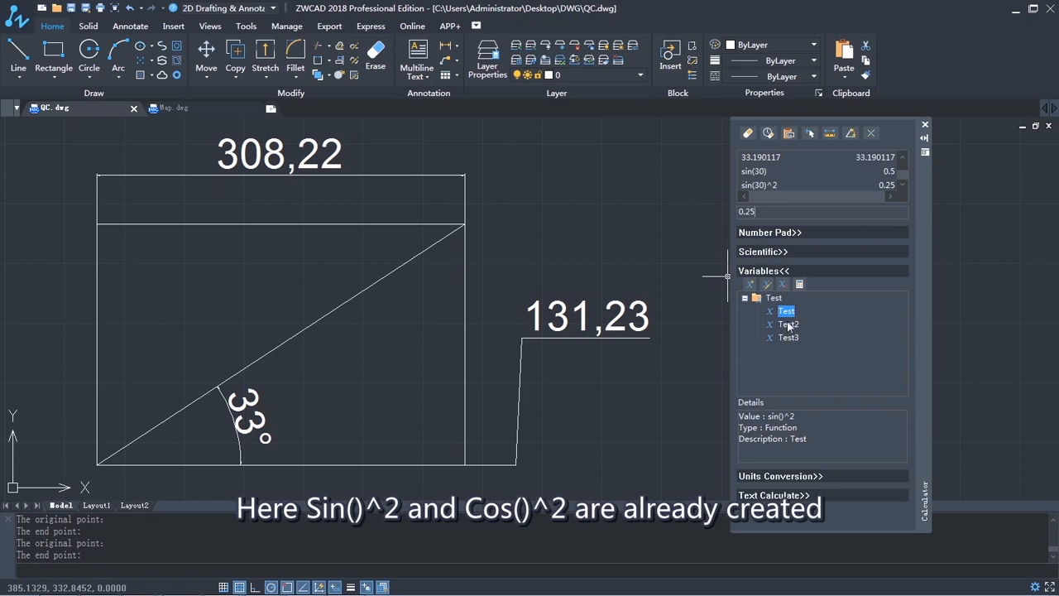
pyautogui.click(788, 323)
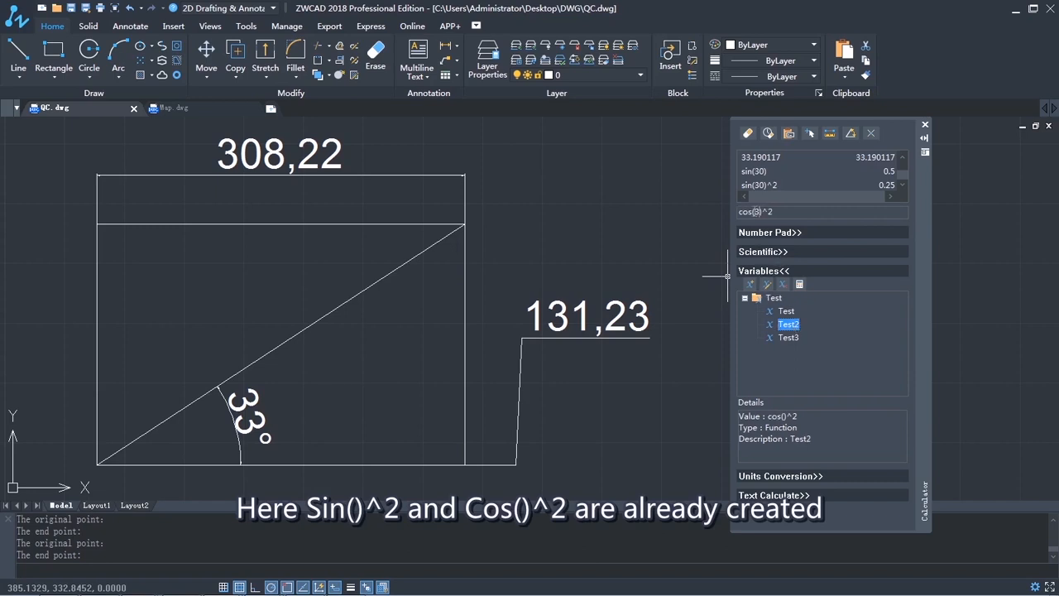
pyautogui.press('enter')
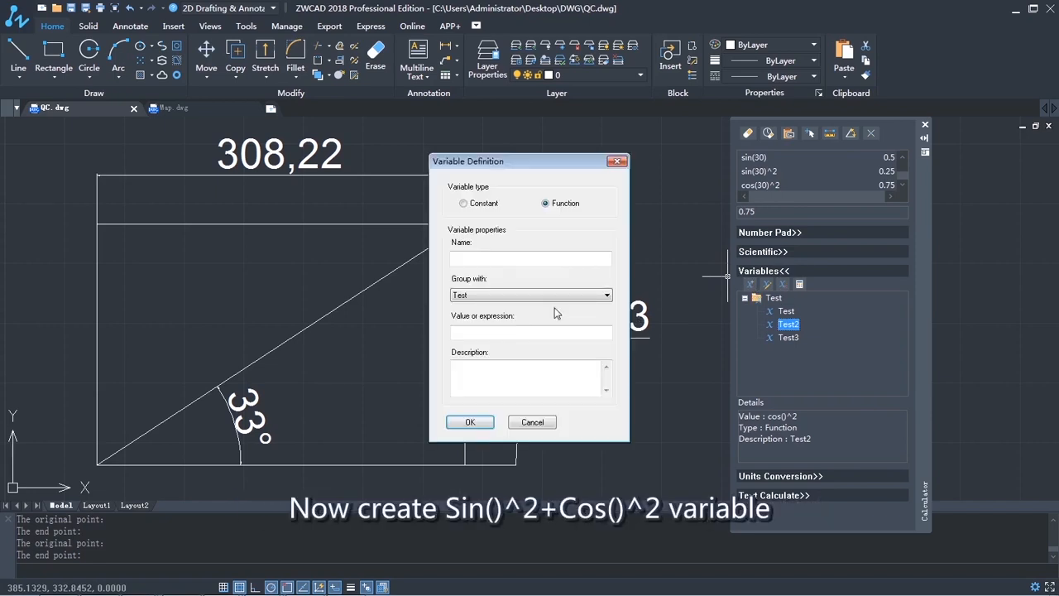
# - Define function variable Test4 as sin()^2+cos()^2 with description Test4
pyautogui.click(529, 258)
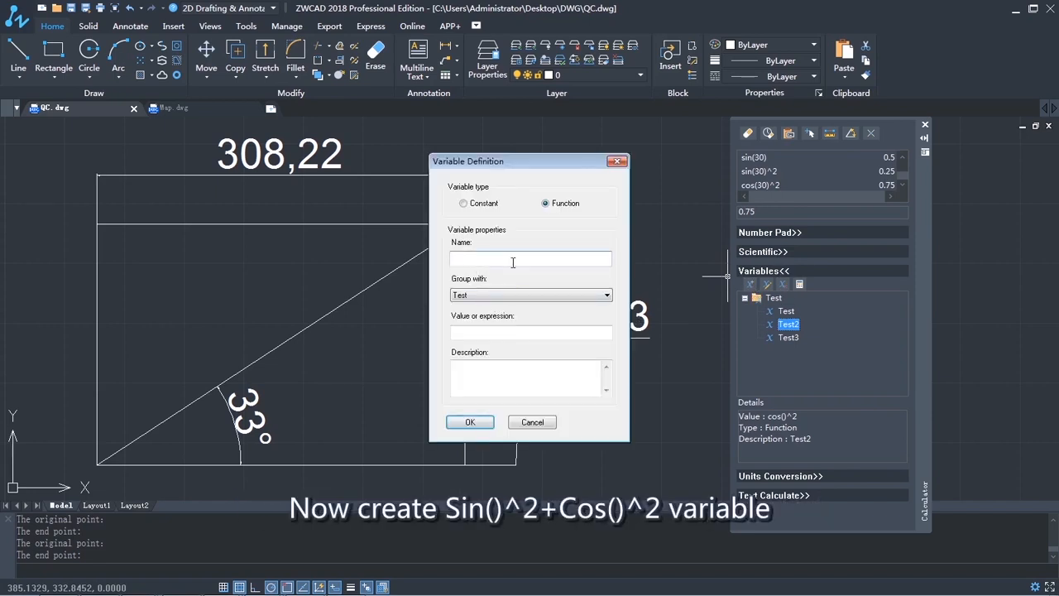
pyautogui.write('Test4')
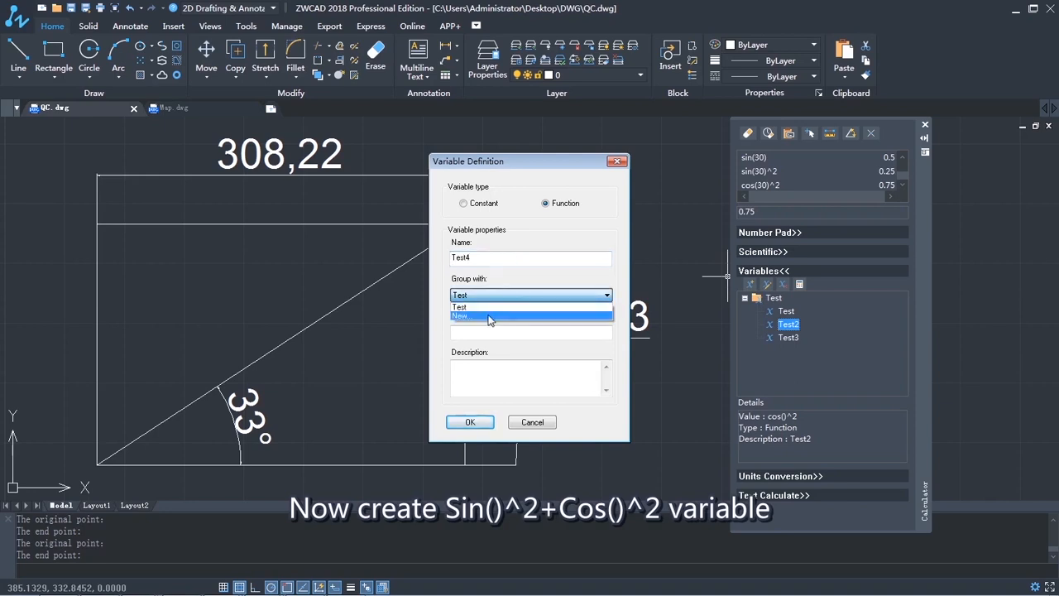
pyautogui.click(460, 306)
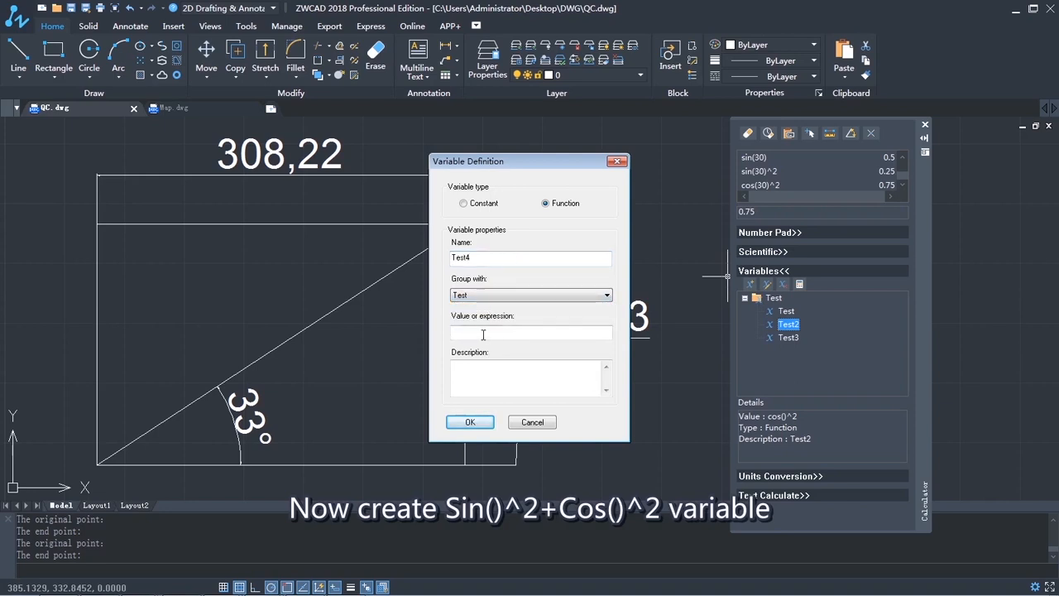
pyautogui.write('sin()^2+cos')
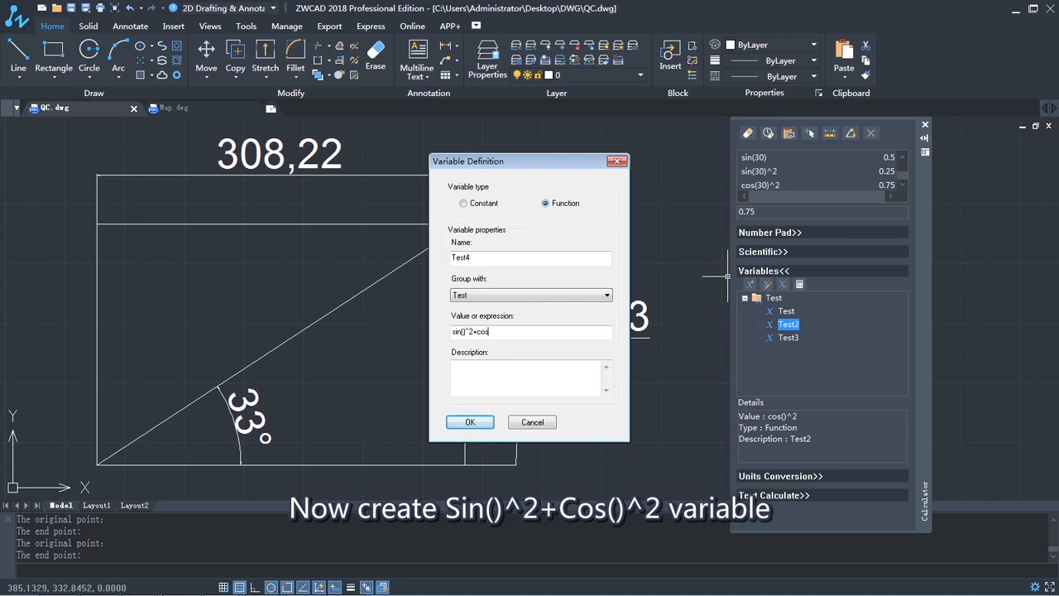
pyautogui.write('()^2')
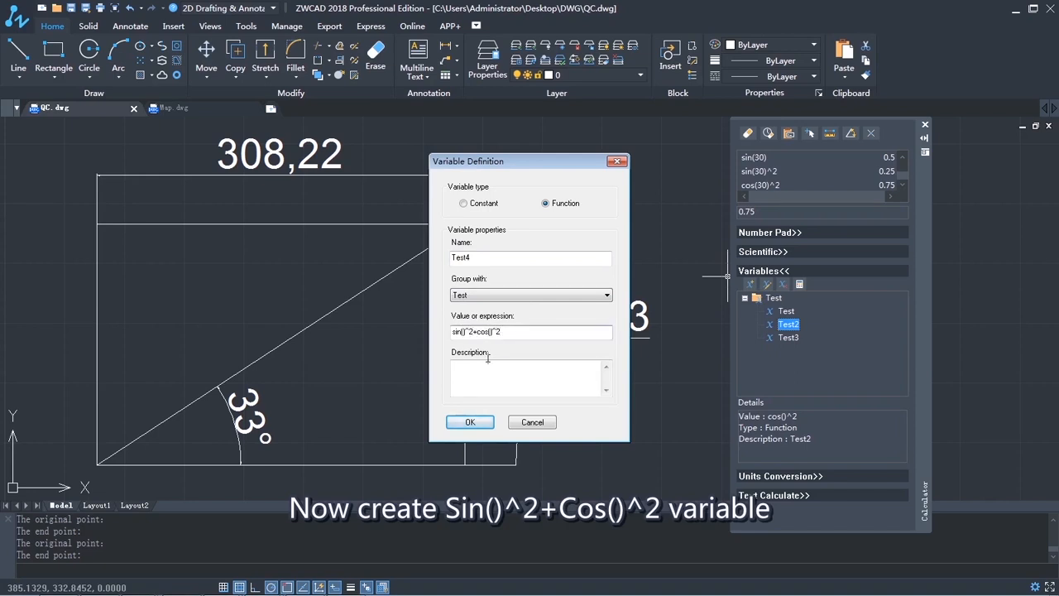
pyautogui.write('Test4')
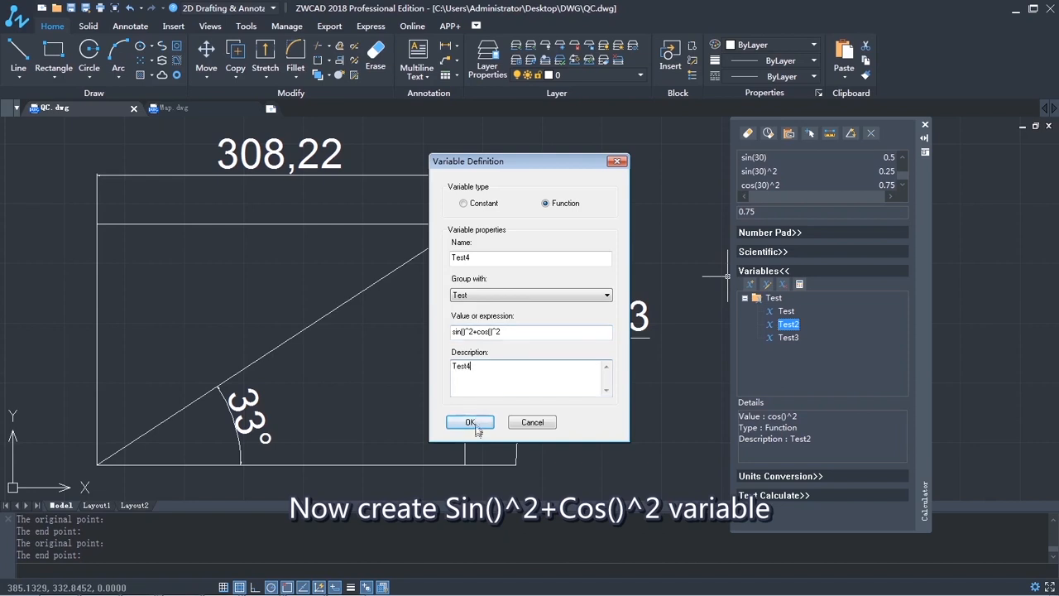
pyautogui.click(470, 421)
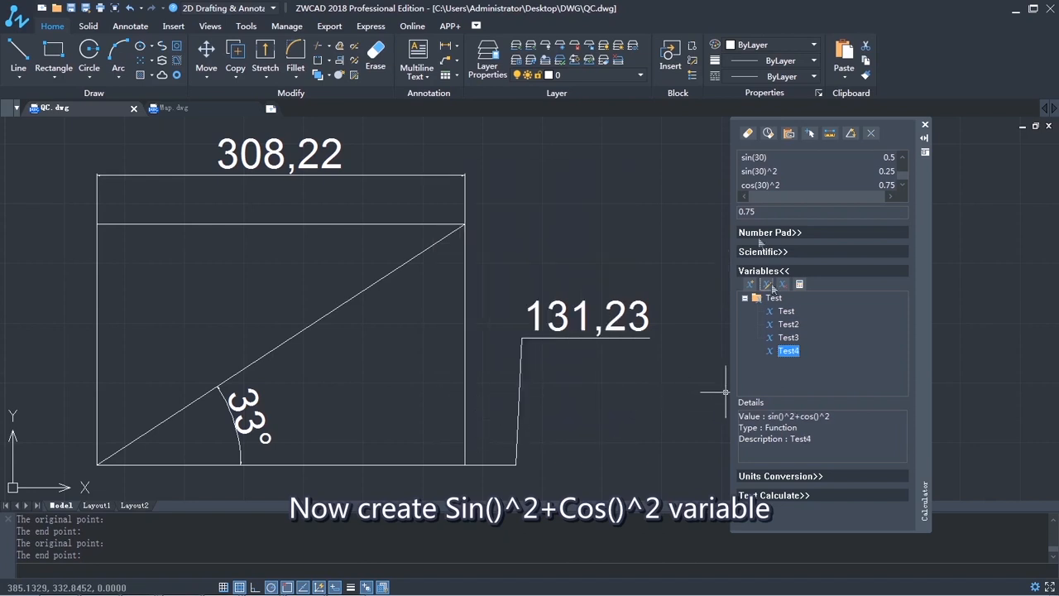
# - Evaluate sin(30)^2+cos(30)^2 to get 1
pyautogui.write('sin()^2+cos()^2')
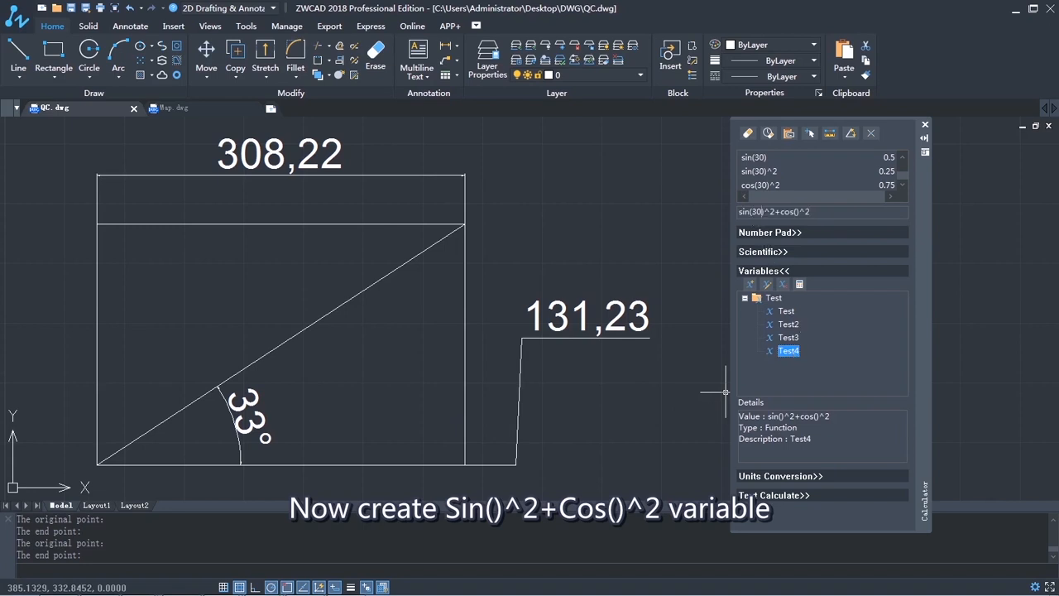
pyautogui.moveTo(793, 252)
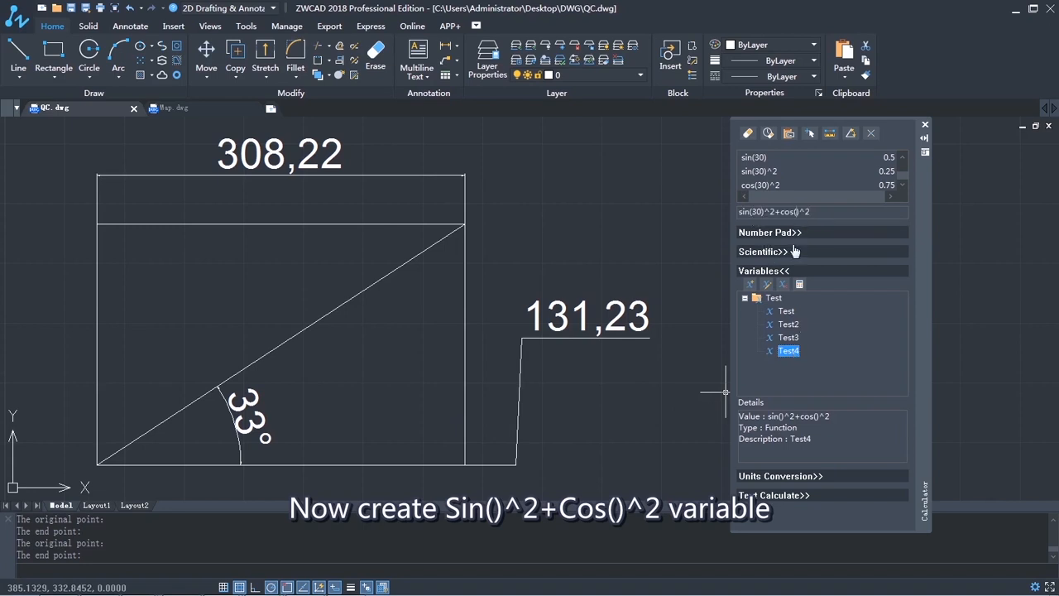
pyautogui.press('enter')
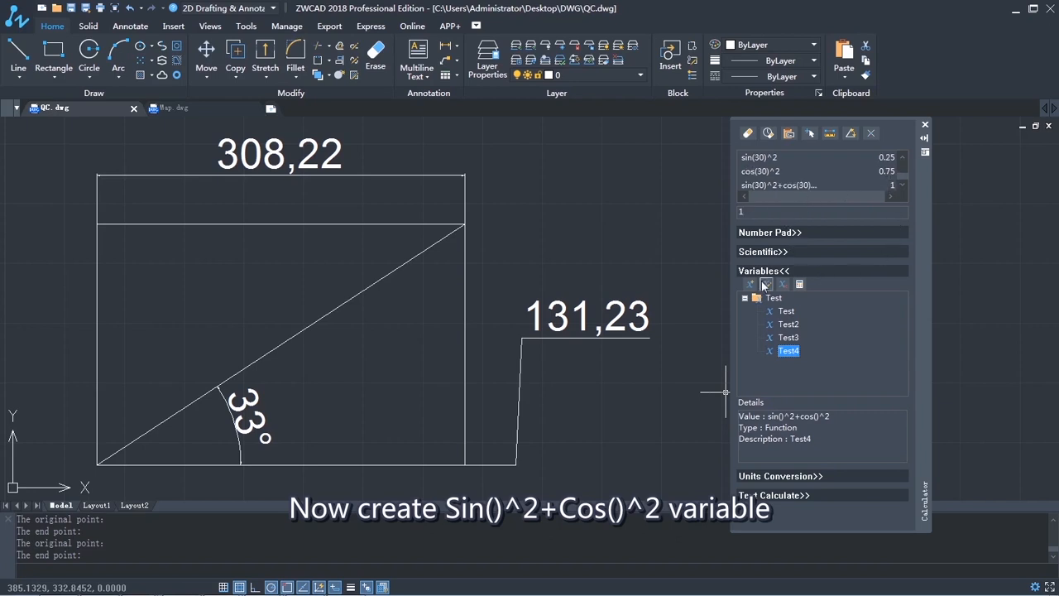
# - Convert an angular value from degrees to radians, getting 0.785398163 for 45 degrees
pyautogui.click(782, 289)
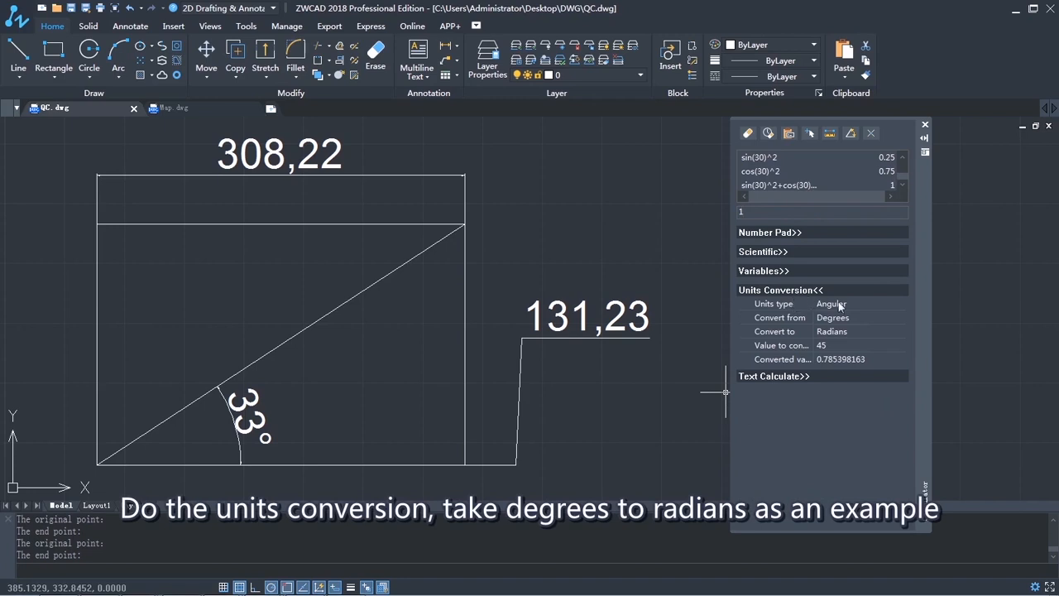
pyautogui.click(857, 303)
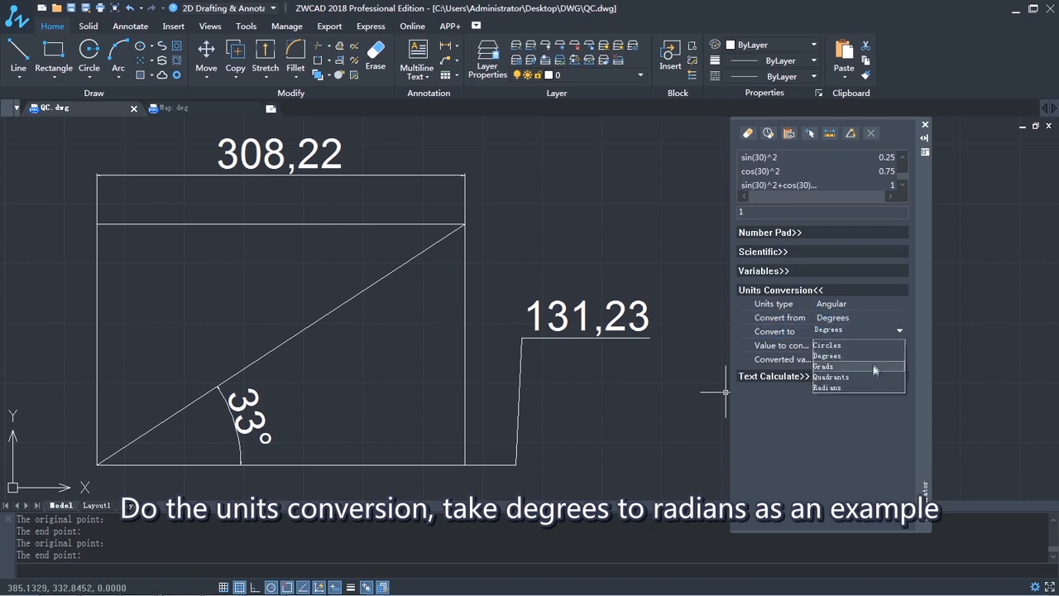
pyautogui.click(828, 387)
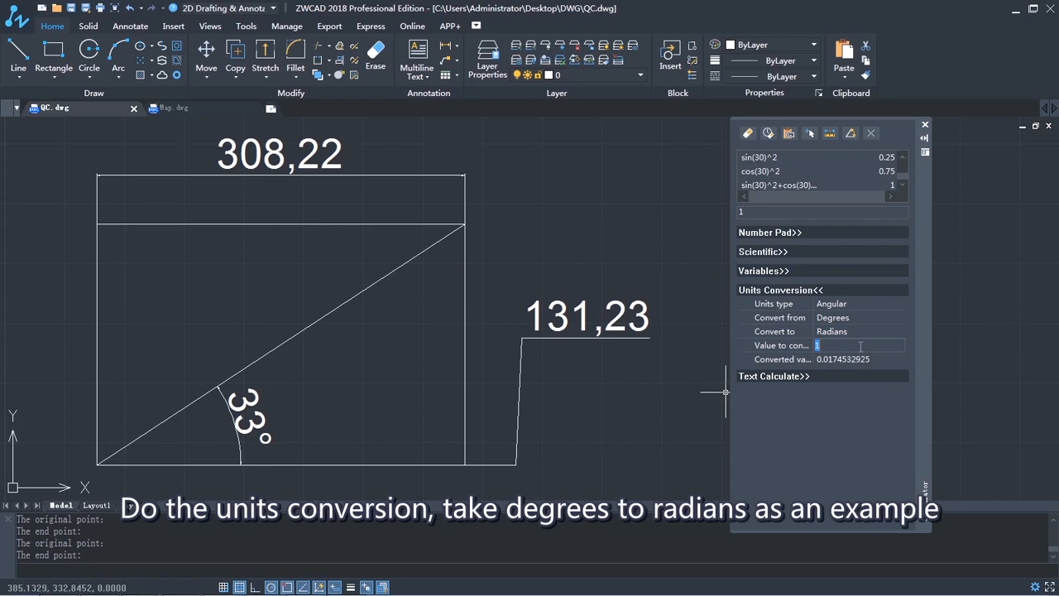
pyautogui.write('30')
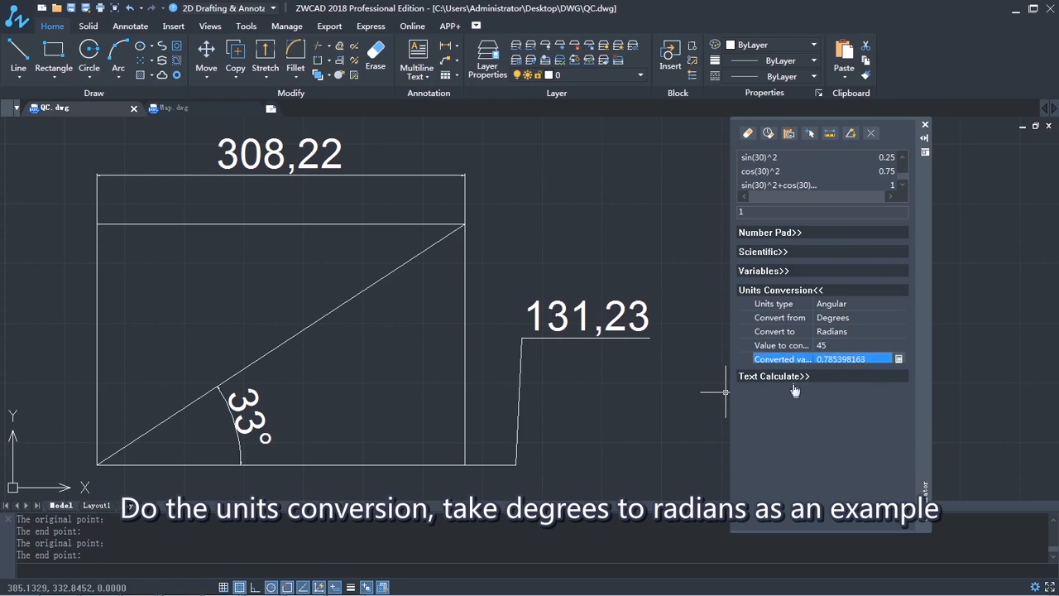
pyautogui.click(778, 290)
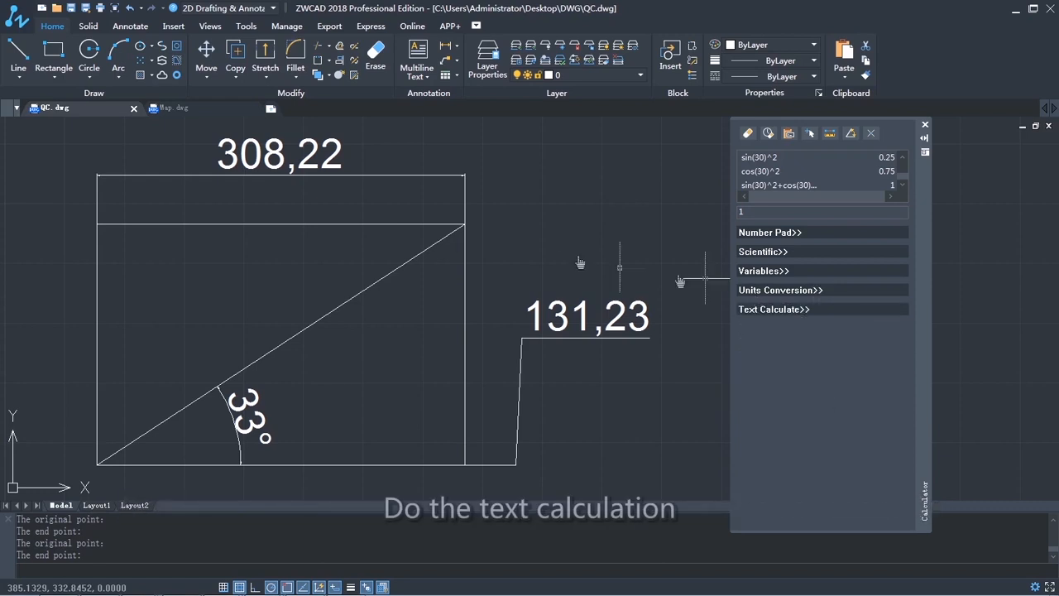
# - Show the Text Calculate options and switch to the Map.dwg drawing
pyautogui.click(774, 309)
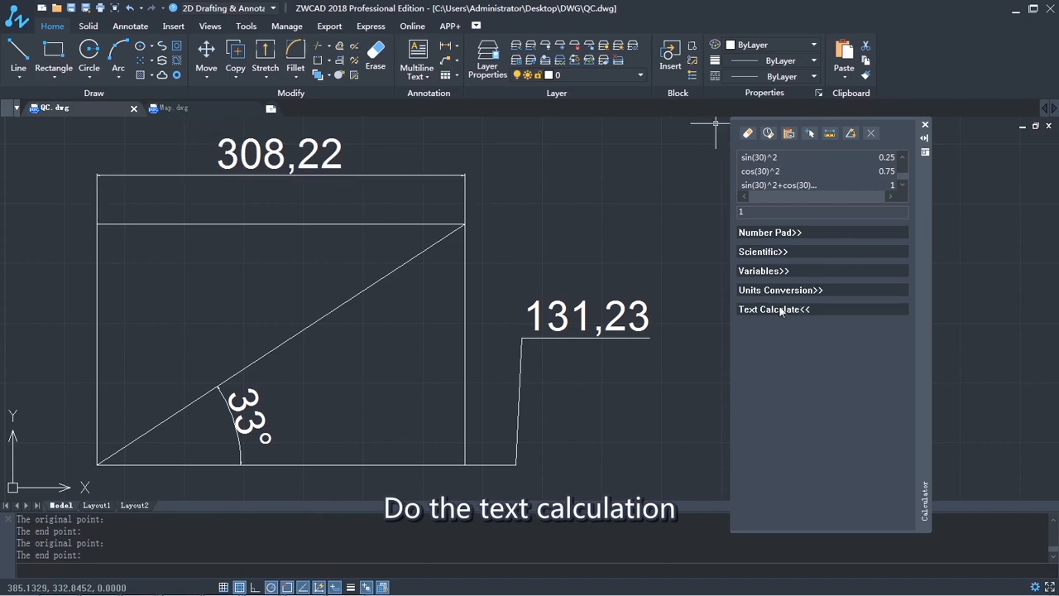
pyautogui.click(775, 309)
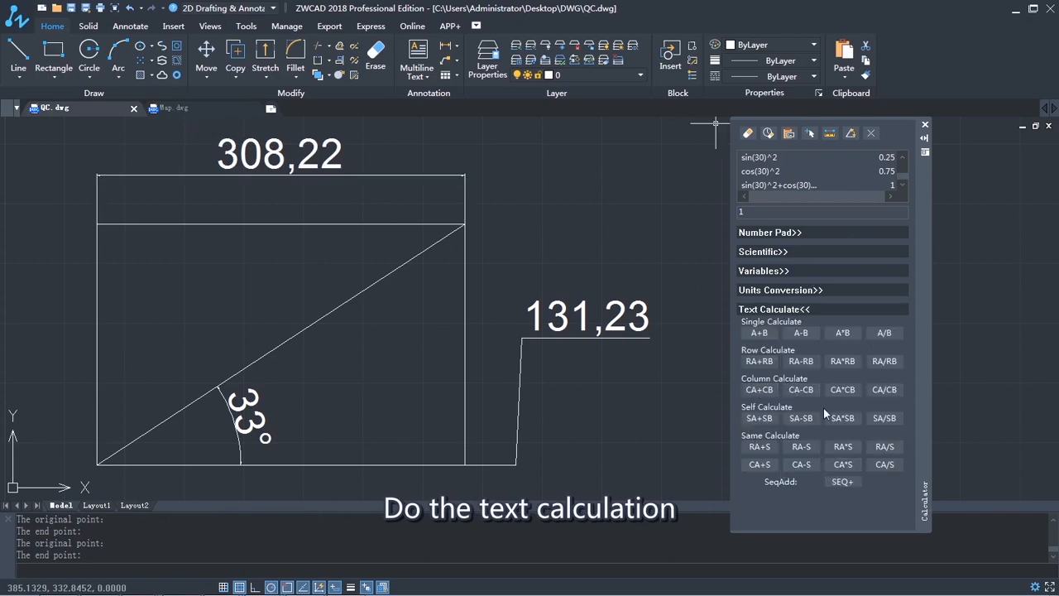
pyautogui.click(173, 108)
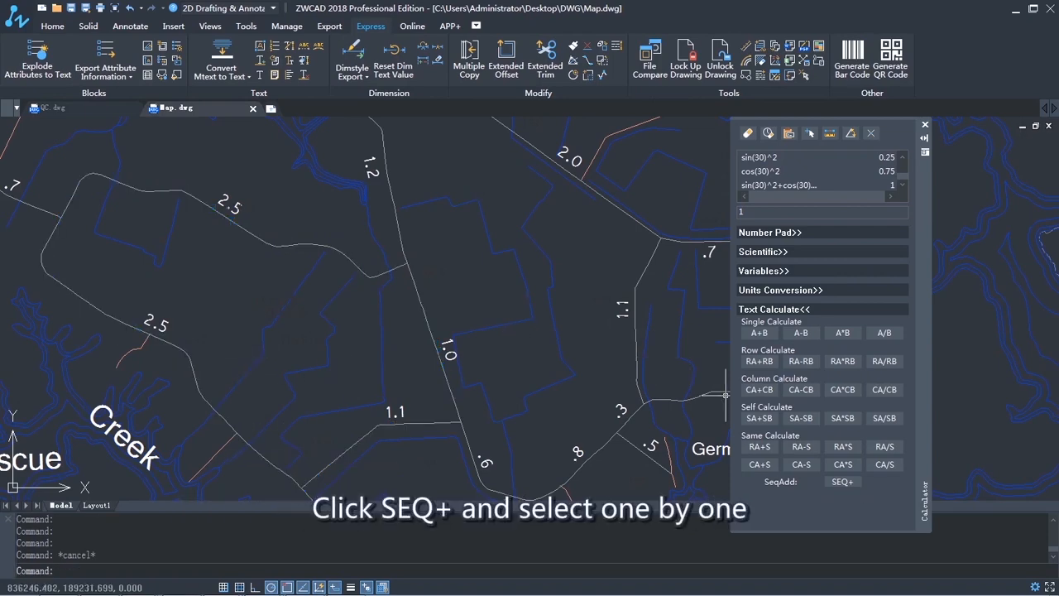
# - Start SEQ+ summing and pick the first number label on the map
pyautogui.click(840, 482)
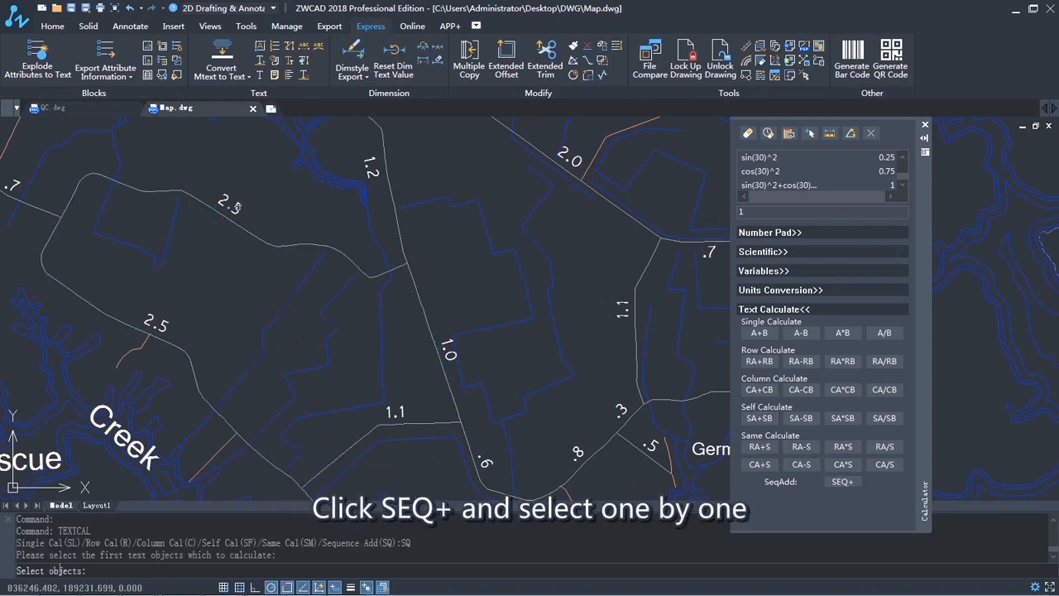
pyautogui.click(447, 356)
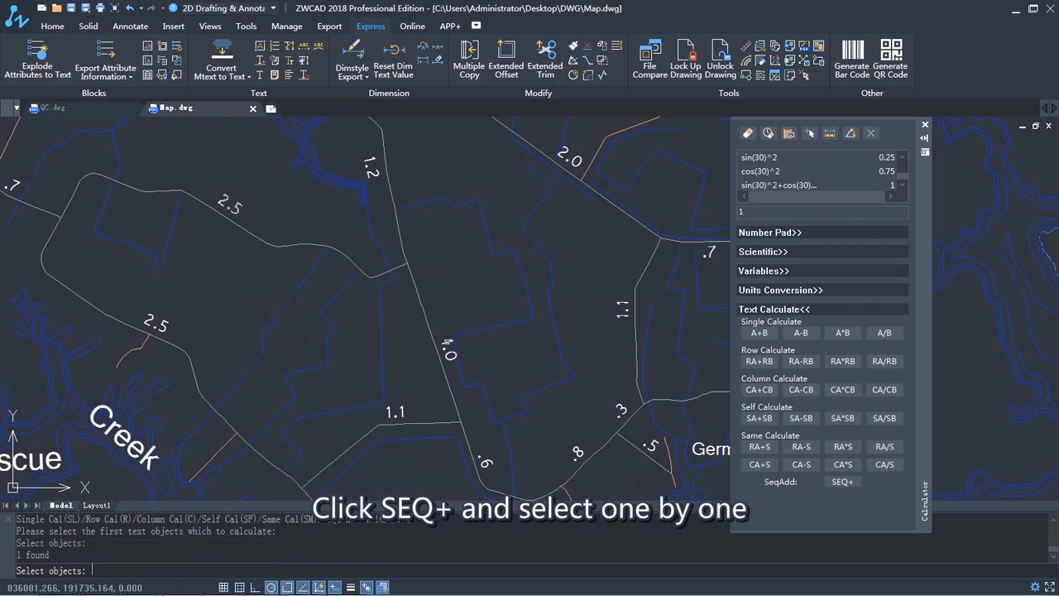